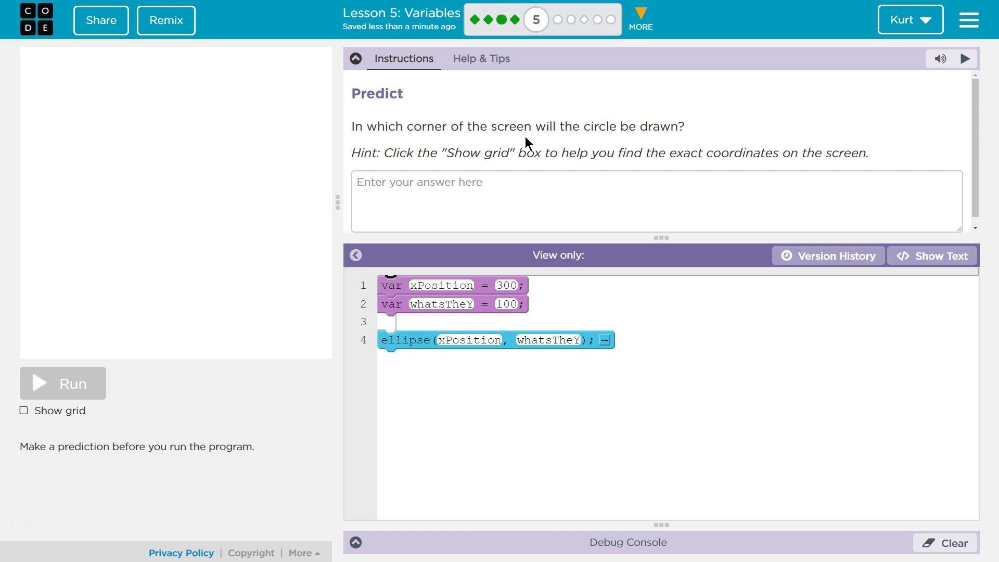
mouse_move(111, 411)
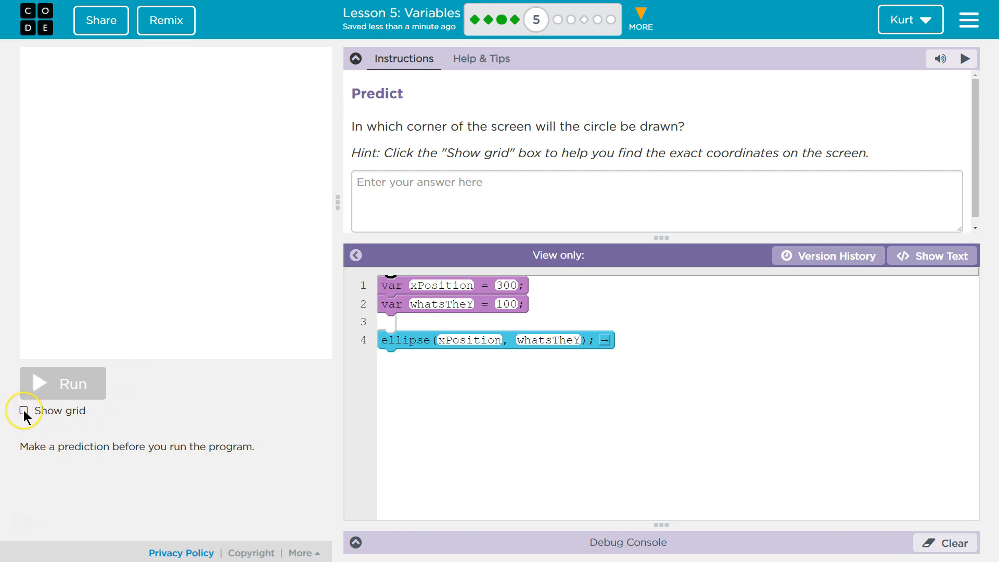
mouse_move(66, 416)
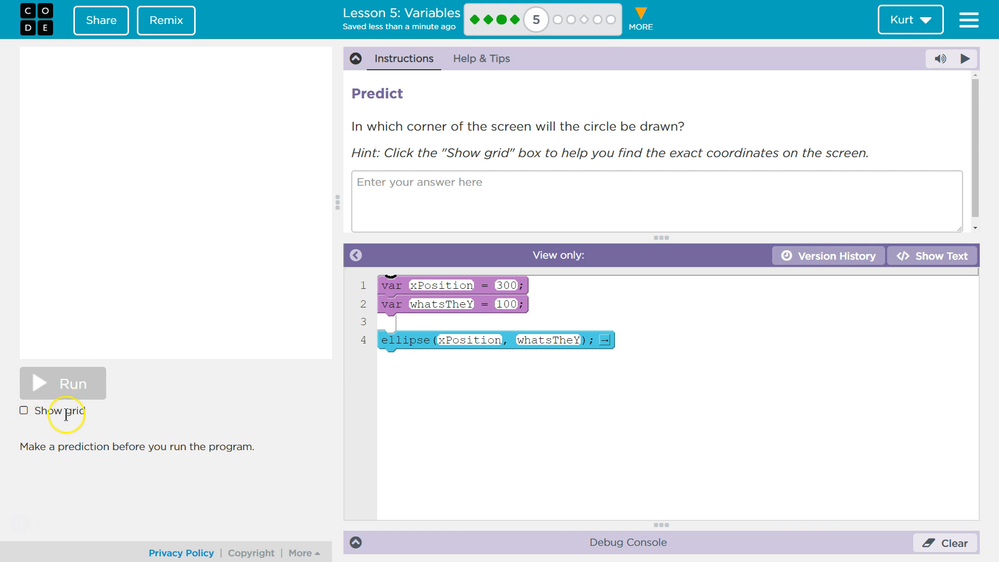
Turn on the 'Show grid' overlay on the drawing canvas.
left_click(23, 410)
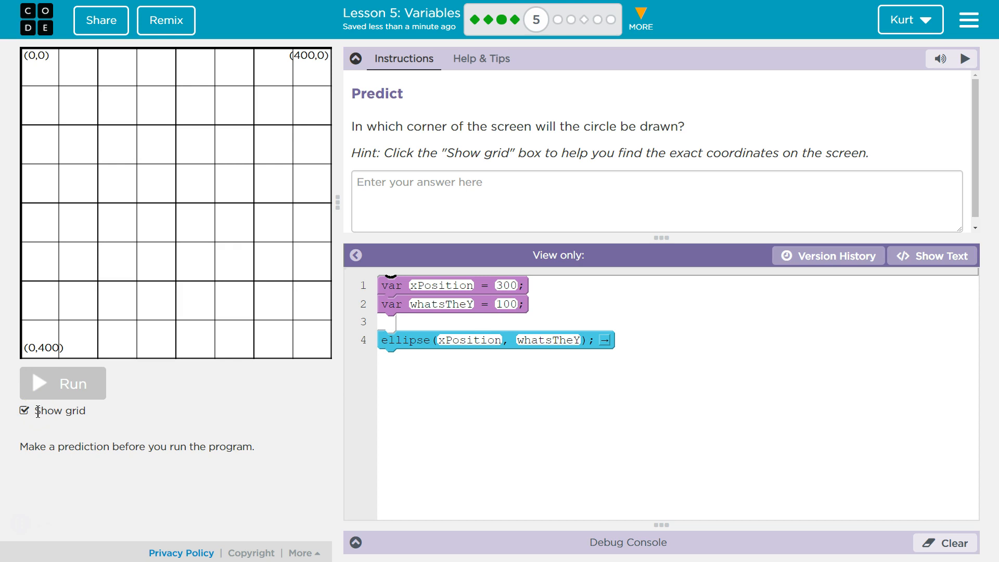
mouse_move(414, 376)
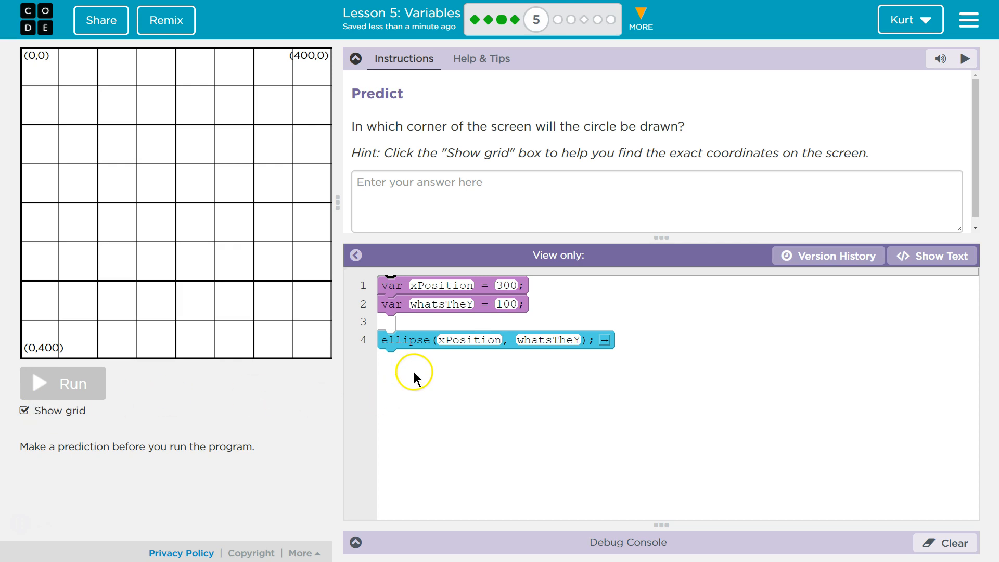
mouse_move(456, 336)
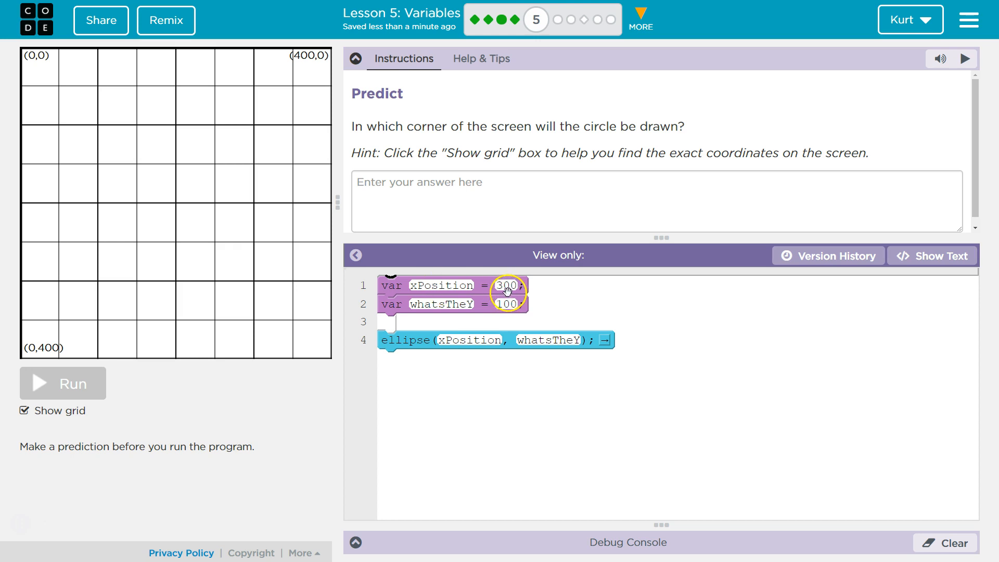
mouse_move(25, 410)
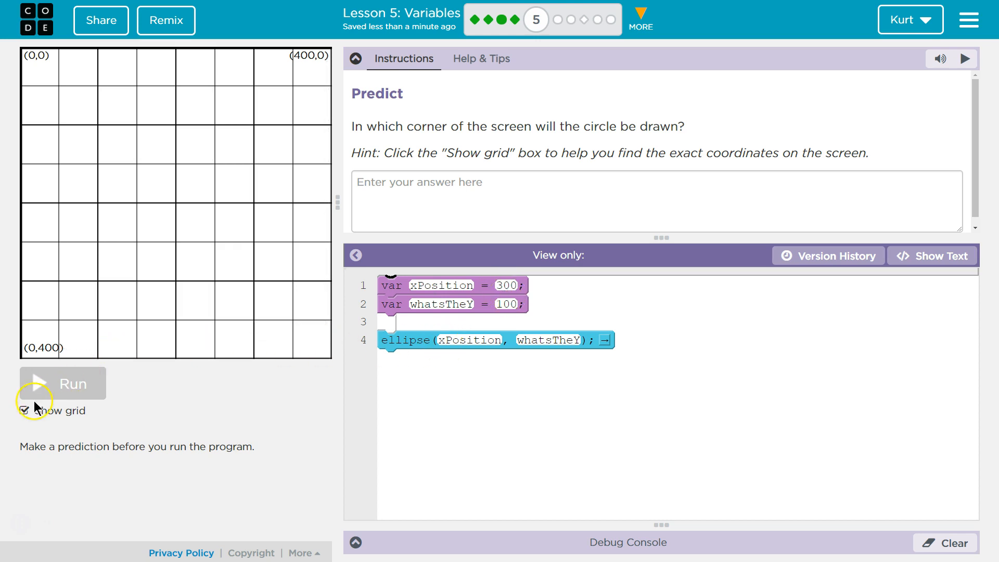
left_click(62, 383)
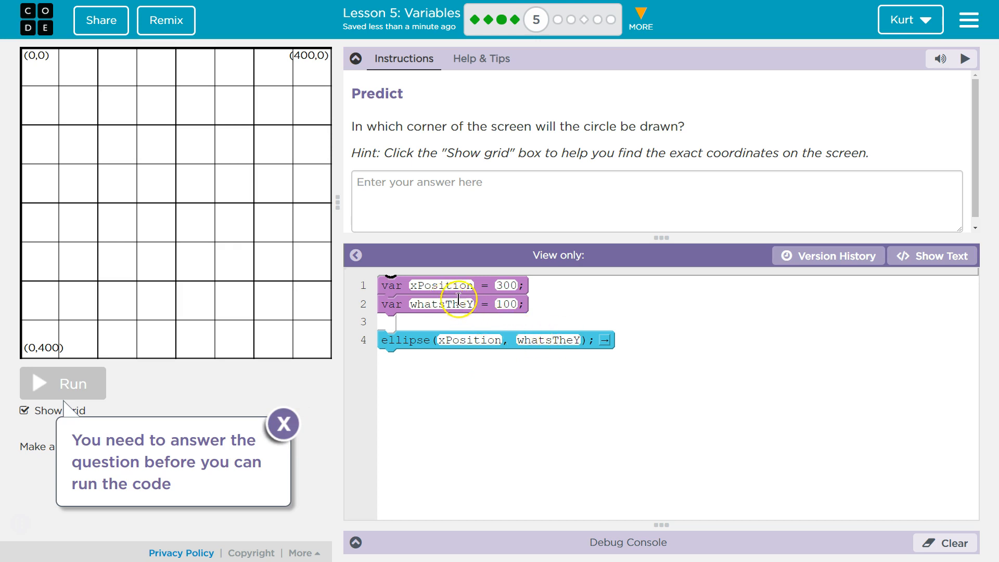
mouse_move(459, 344)
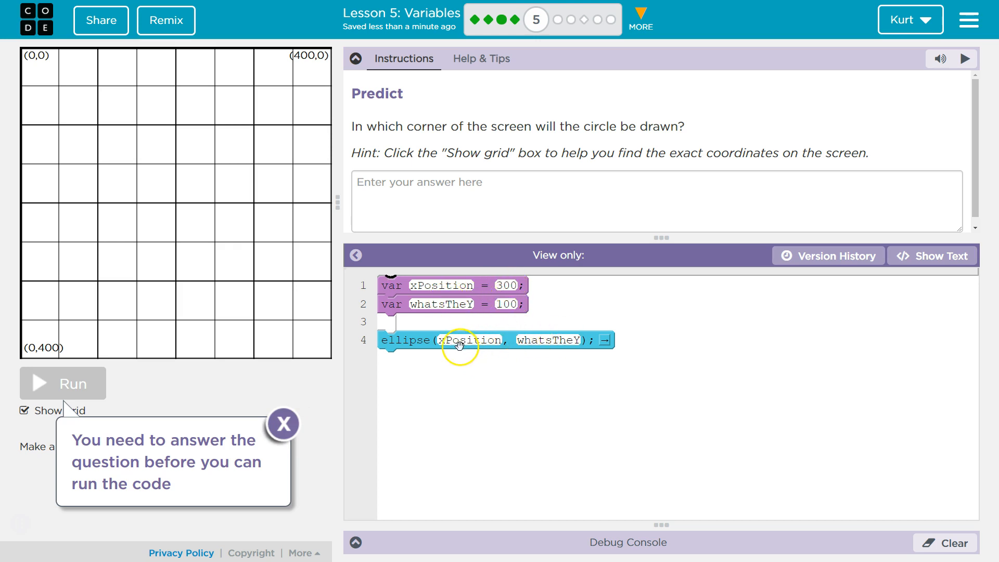
mouse_move(522, 346)
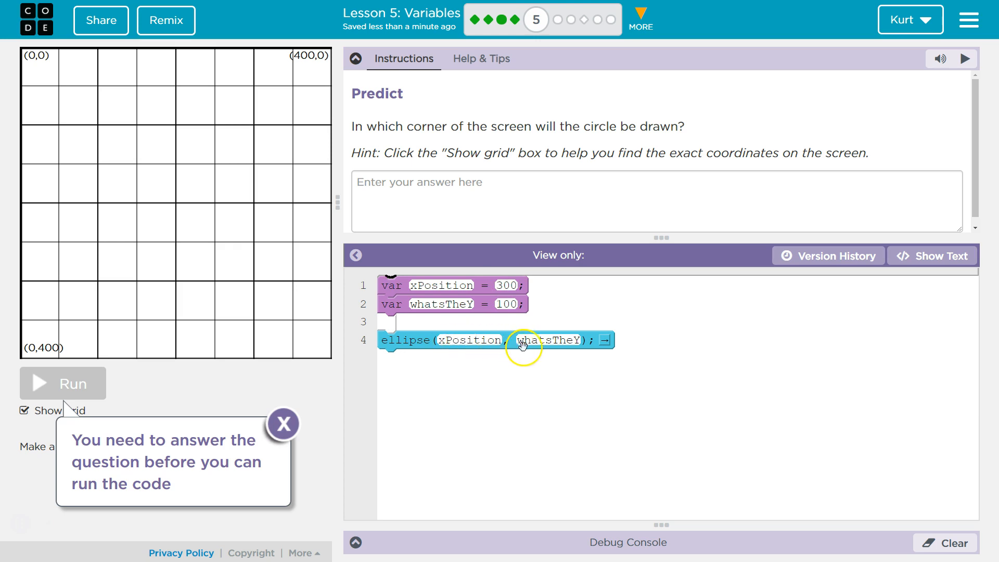
mouse_move(424, 303)
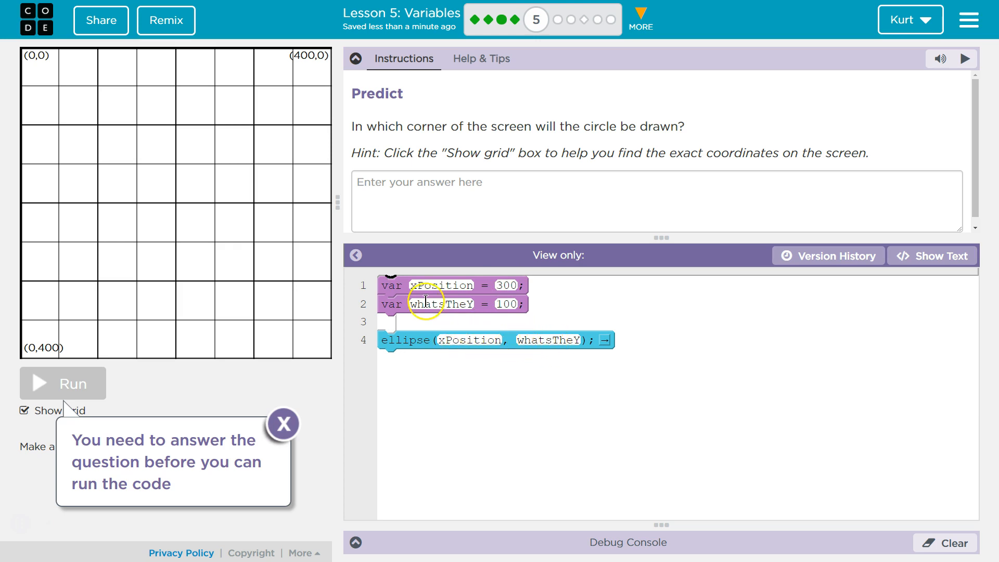
mouse_move(106, 316)
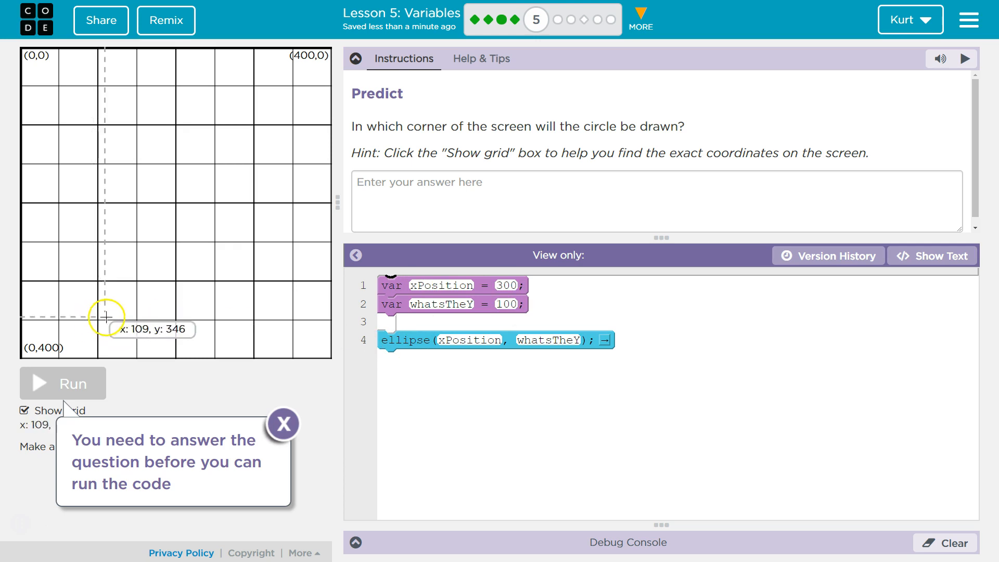
mouse_move(265, 317)
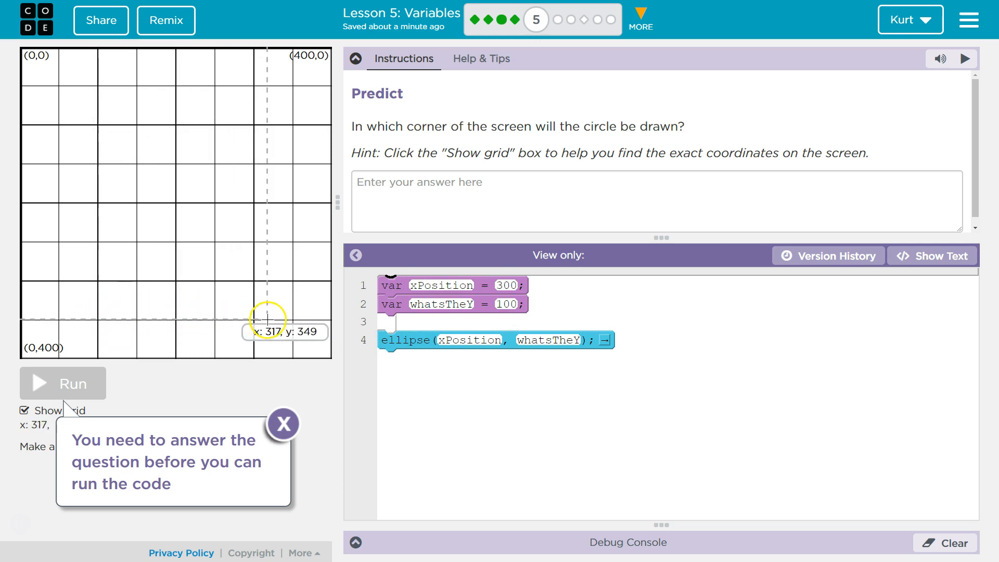
mouse_move(260, 318)
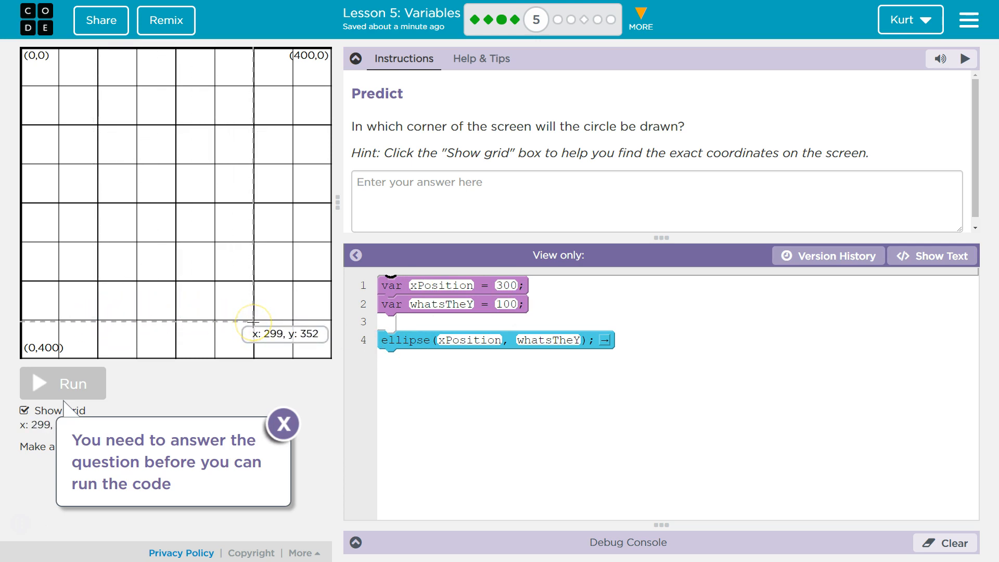
mouse_move(254, 285)
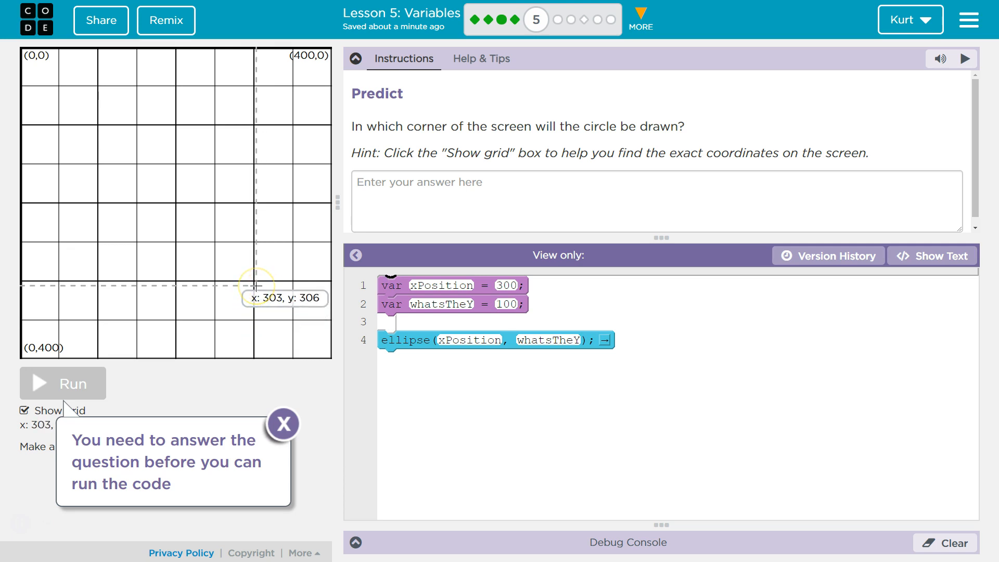
mouse_move(739, 153)
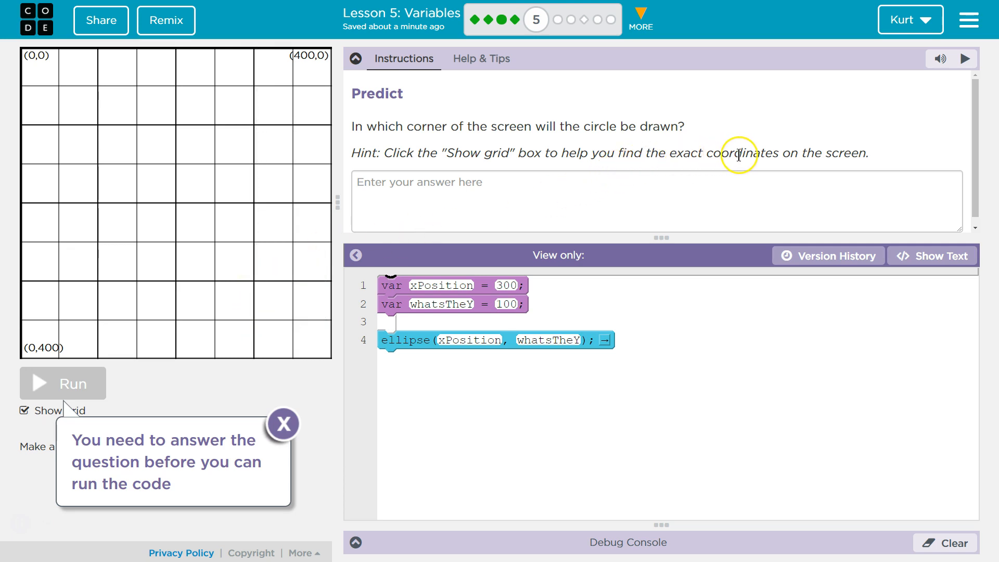
mouse_move(465, 123)
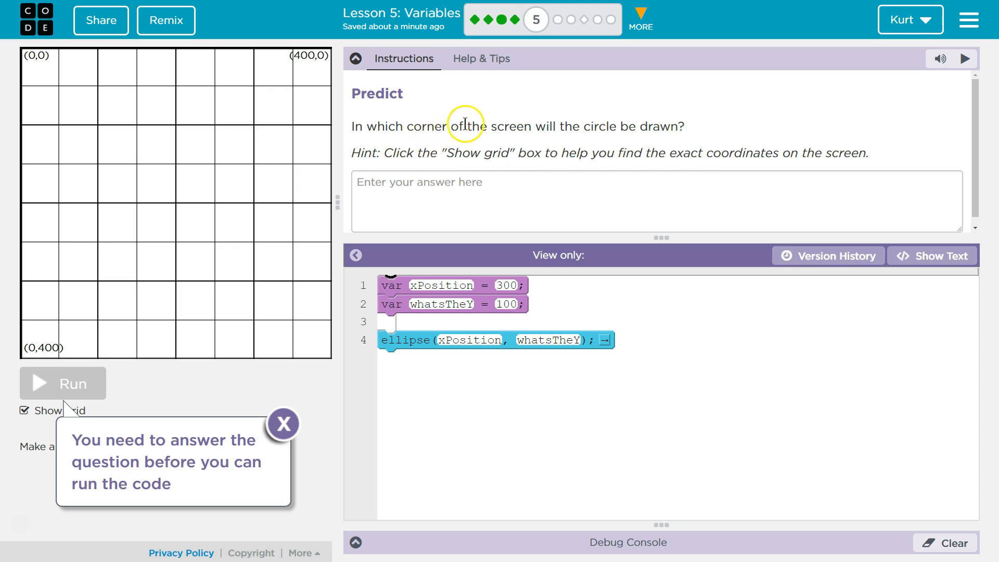
mouse_move(254, 283)
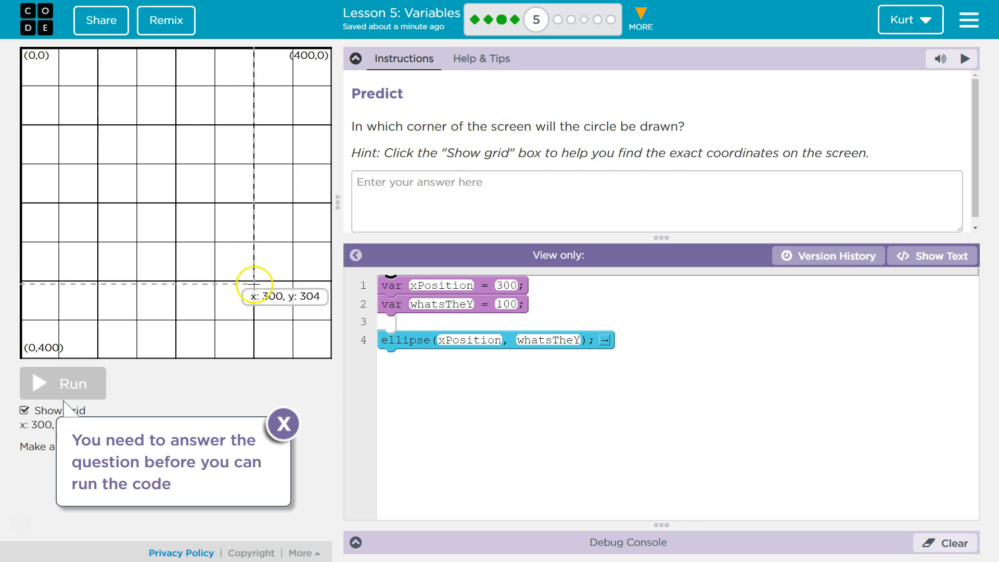
mouse_move(258, 283)
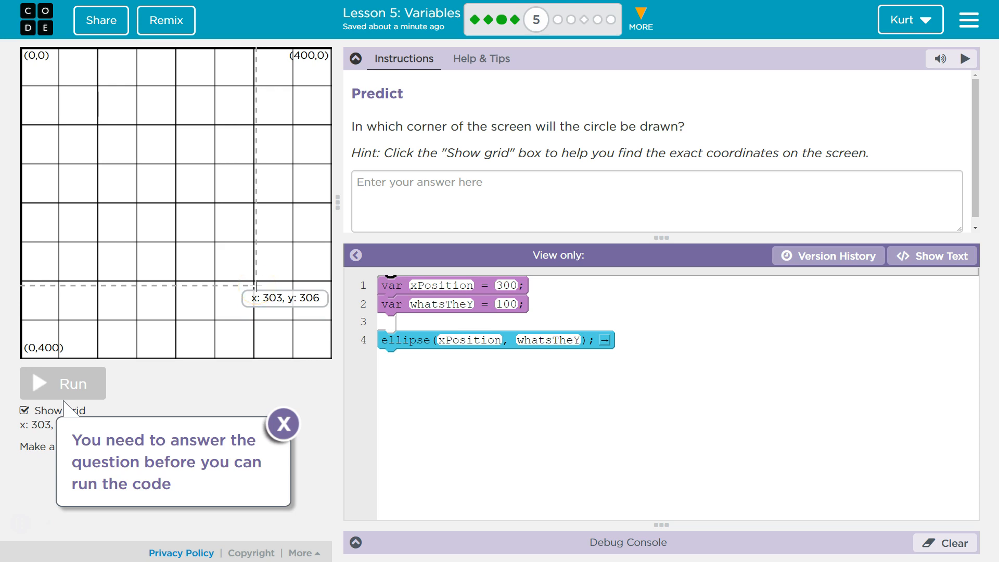
mouse_move(264, 141)
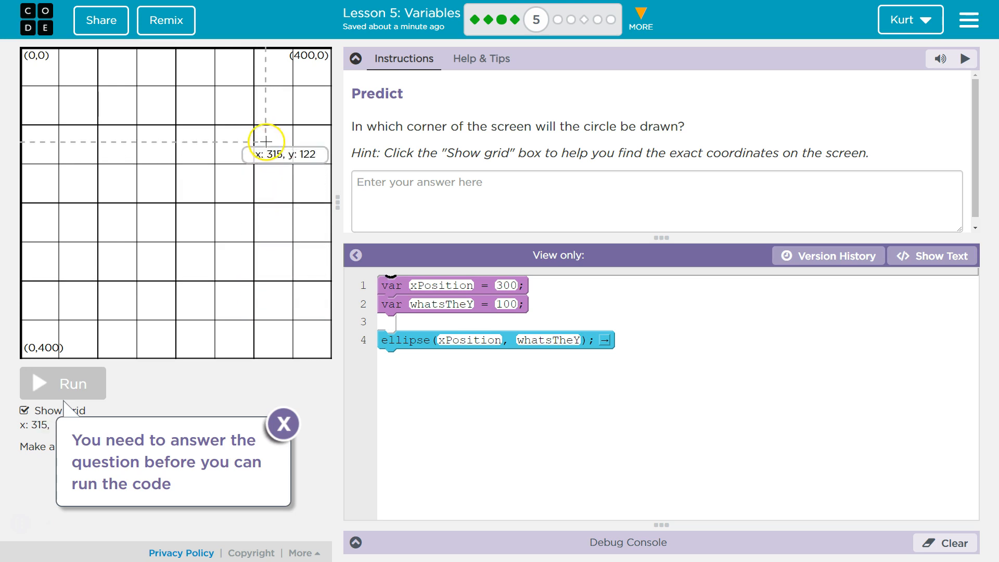
mouse_move(254, 119)
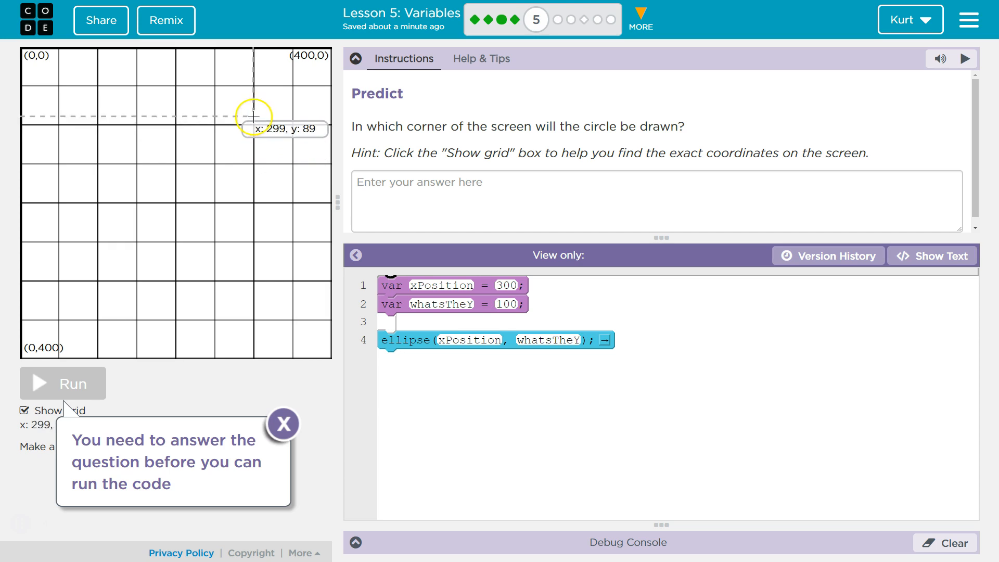
mouse_move(259, 114)
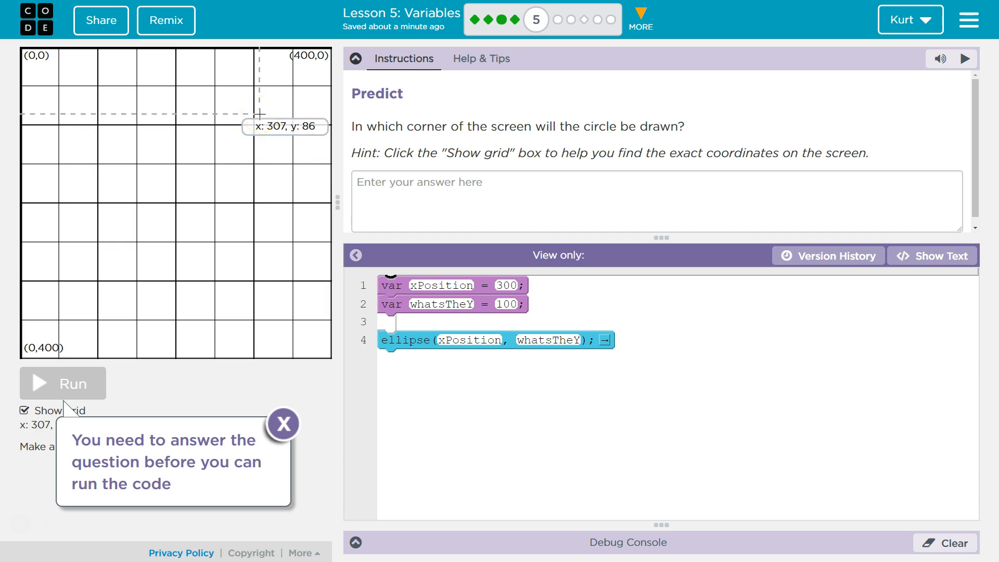
mouse_move(318, 66)
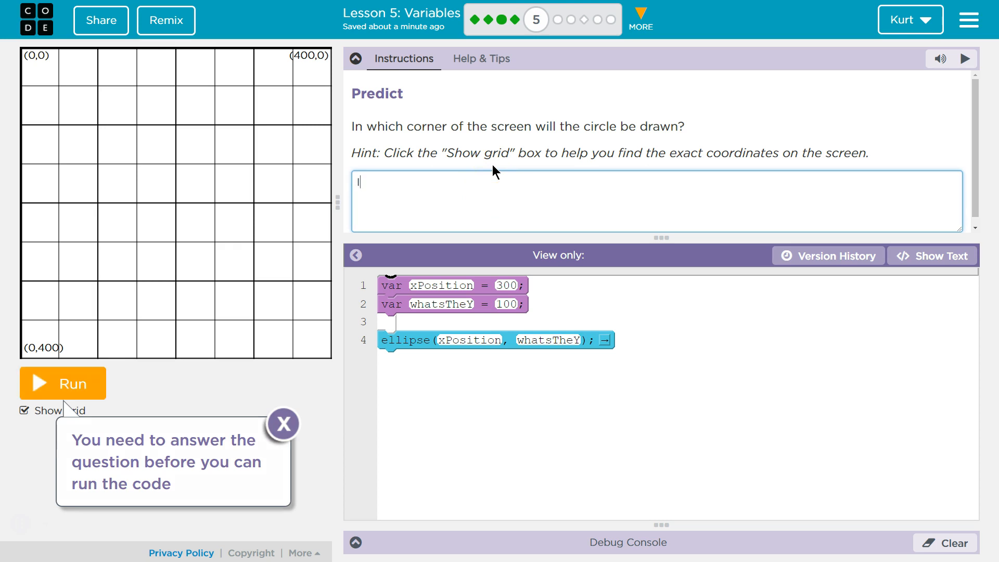
Answer the prediction: 'It will be drawn in the top right, near (400, 0).'.
type("It will be dra")
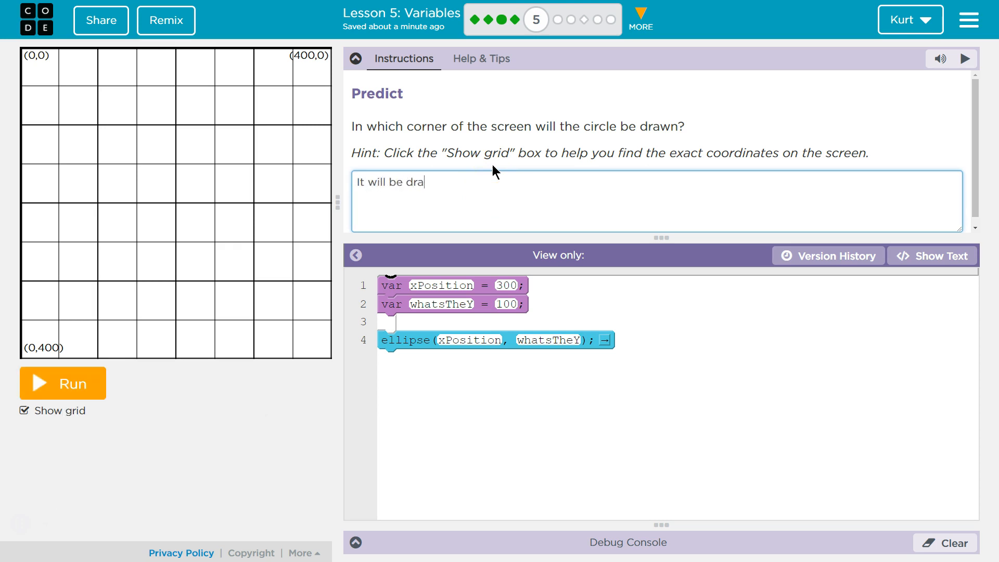
type("wn in the top")
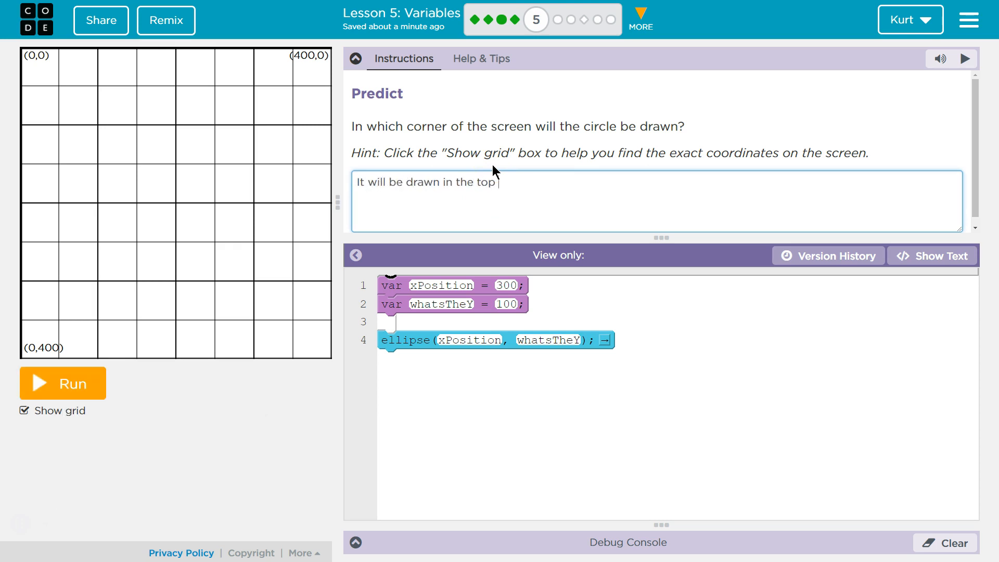
type("right")
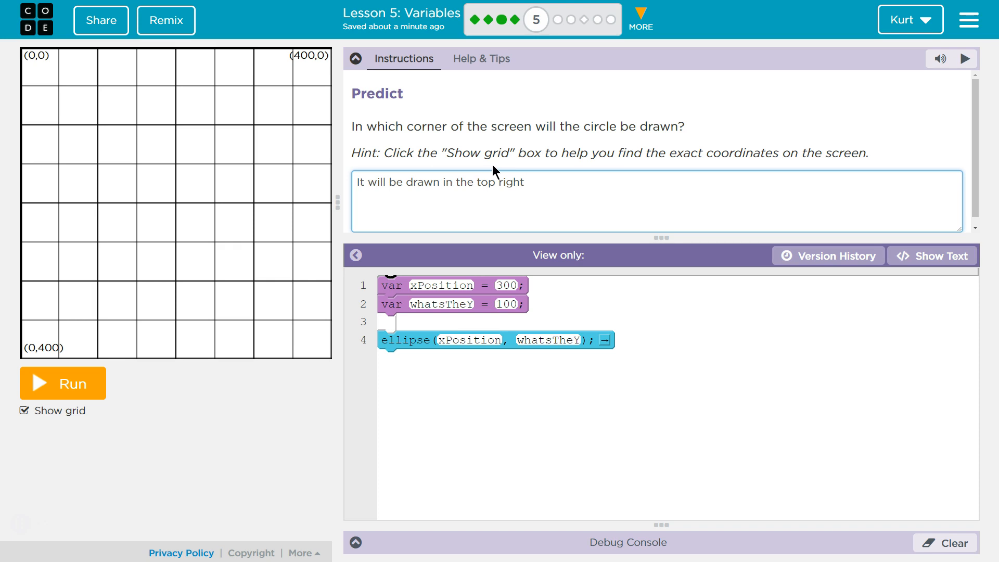
type(",")
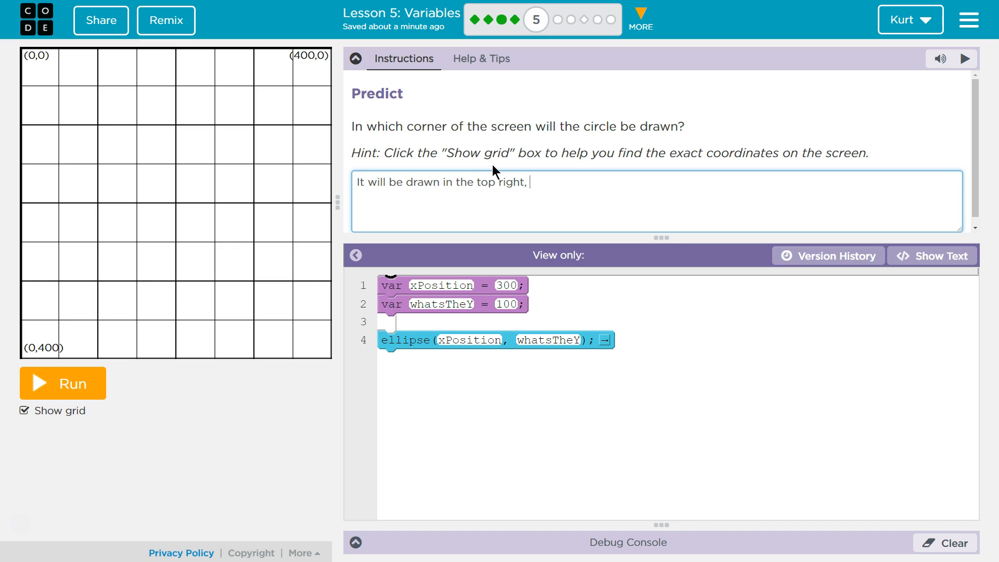
type("near")
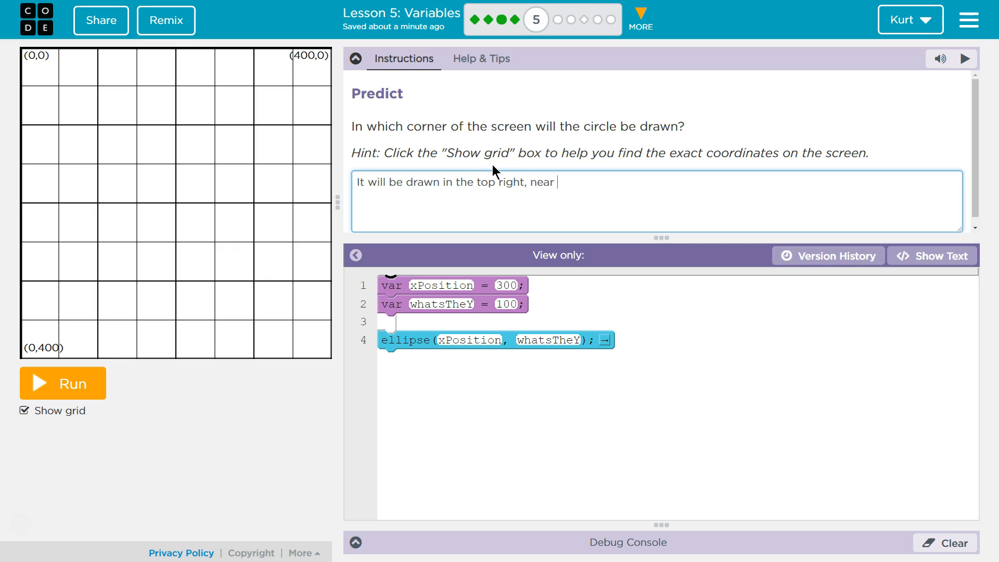
type("(")
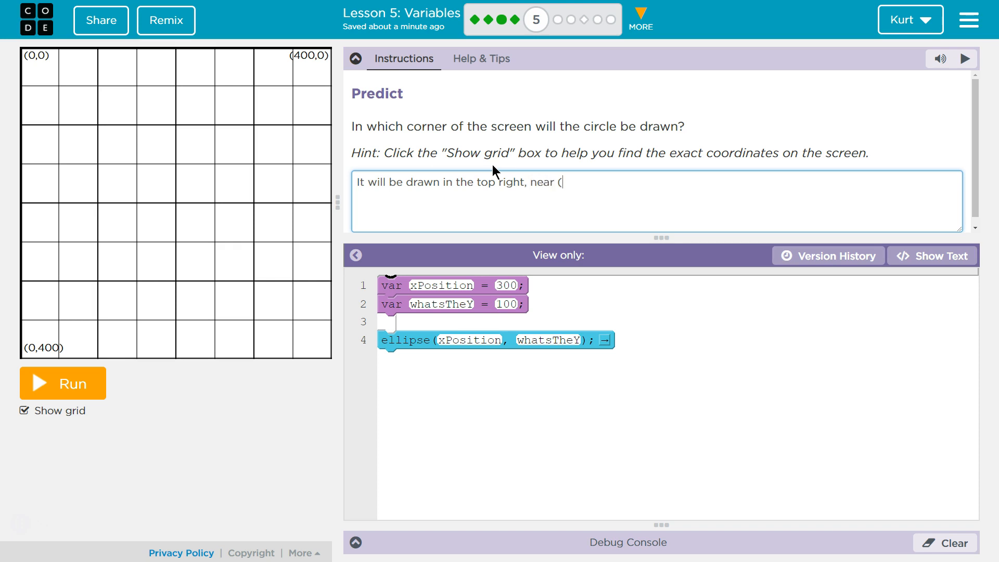
type("4")
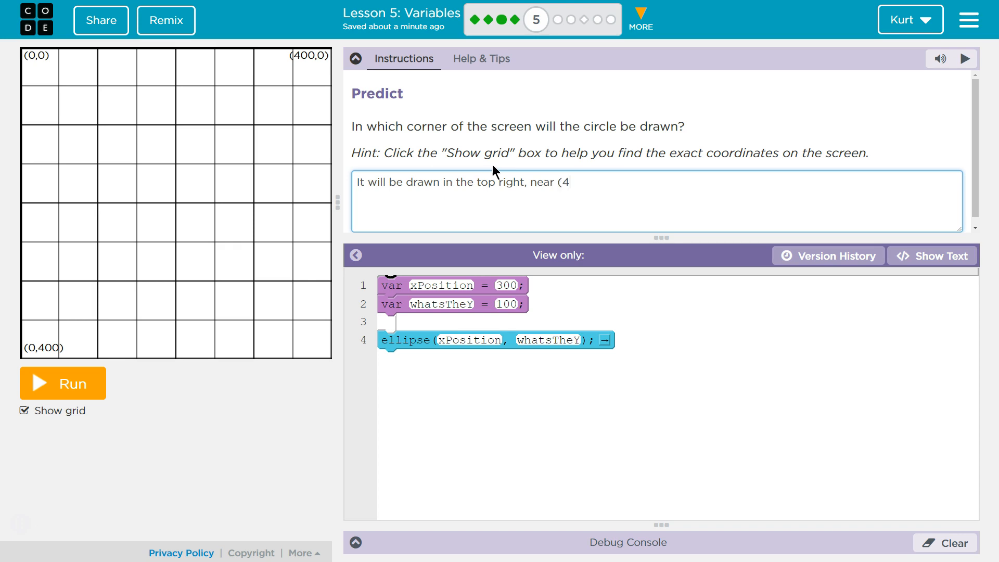
type("00, 0")
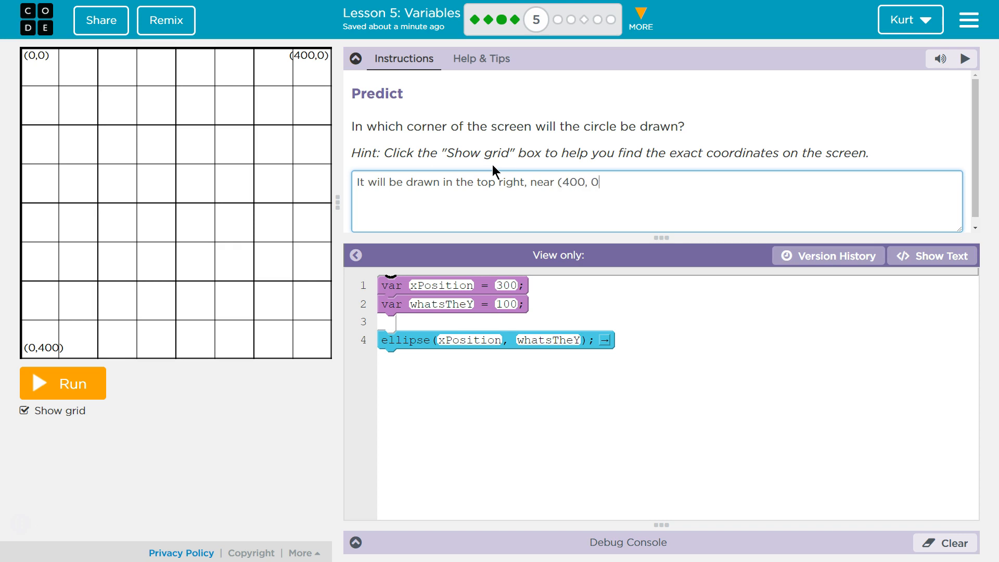
type(").")
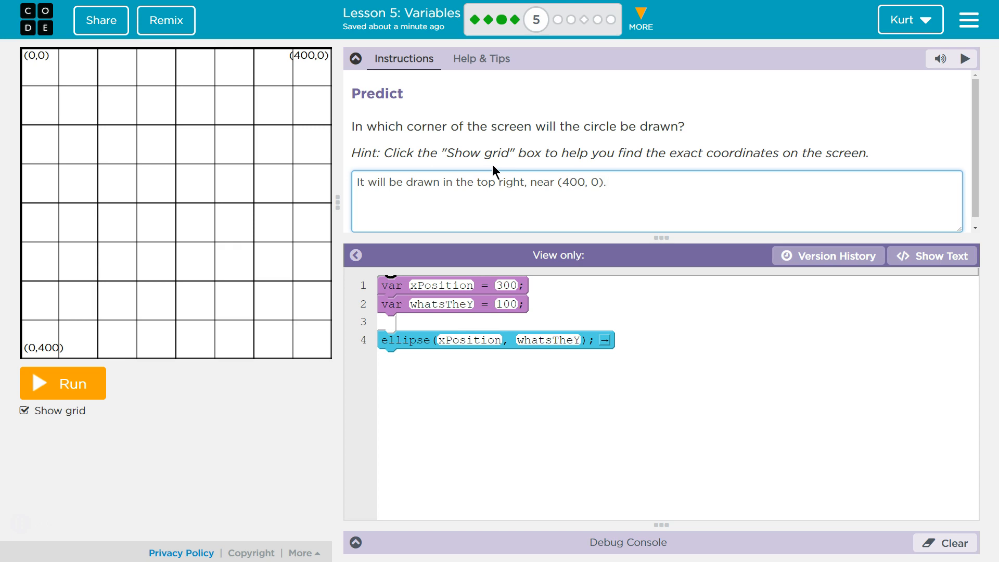
mouse_move(236, 352)
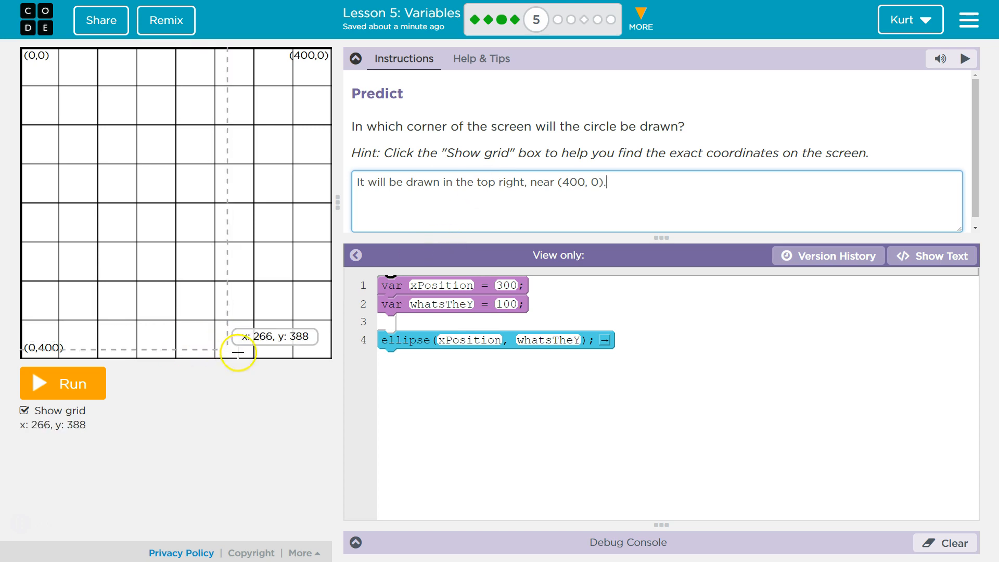
mouse_move(945, 234)
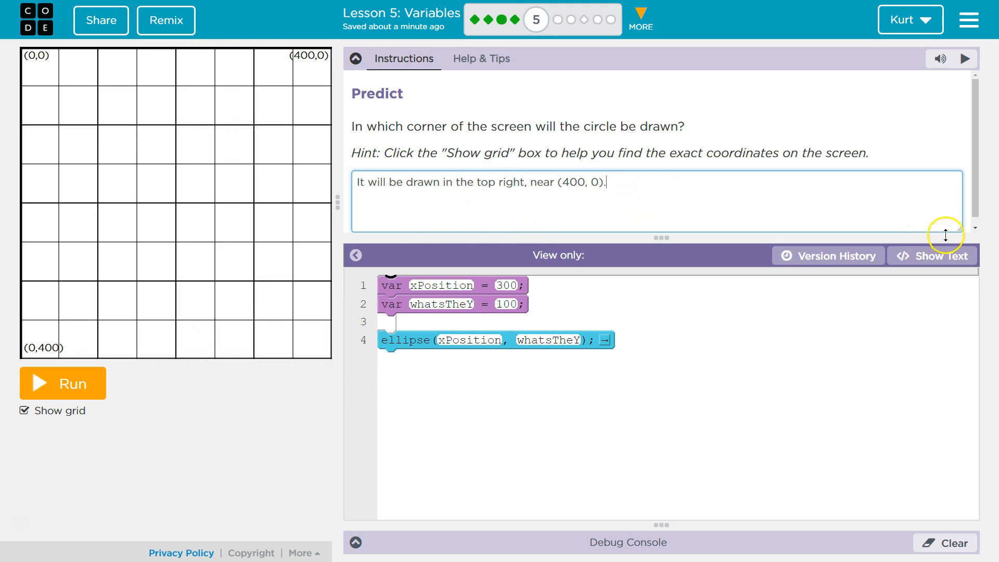
Run the program so the circle is drawn in the top-right of the canvas.
left_click(61, 383)
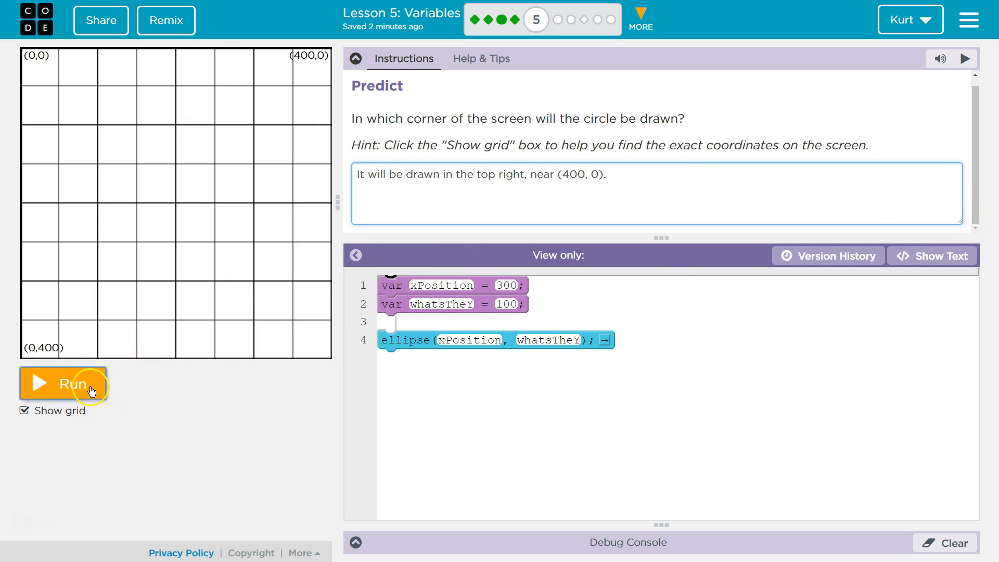
left_click(62, 383)
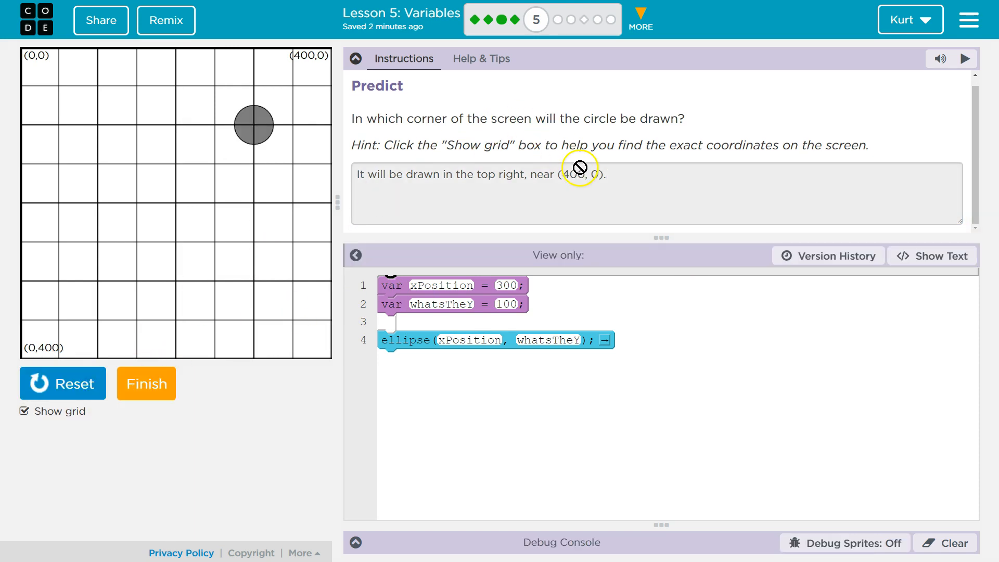